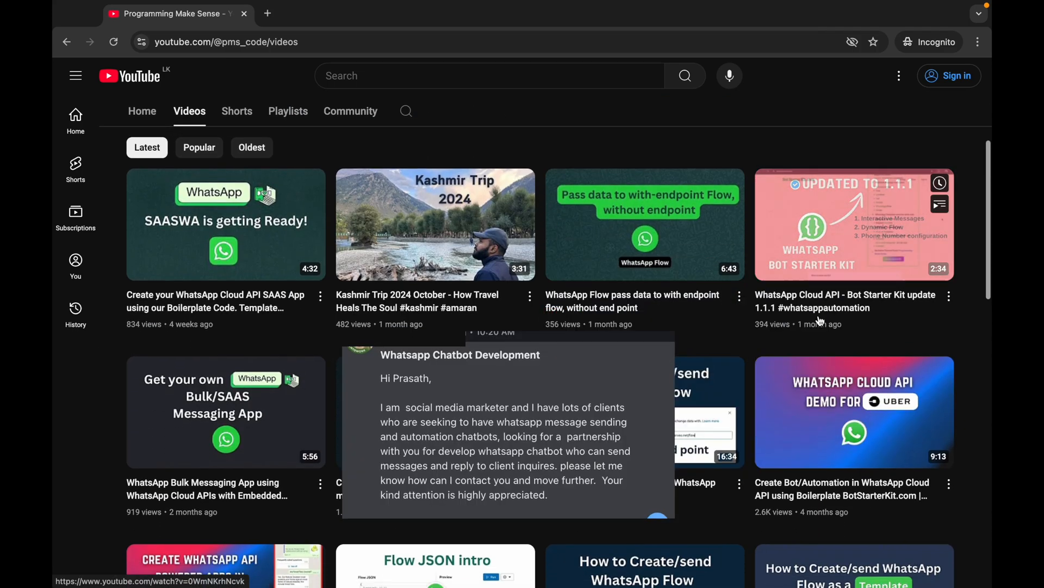
Step: Bring up the 'How do we work with our Clients?' Google Docs document and scroll through it
{"action": "left_click", "coordinate": [329, 14]}
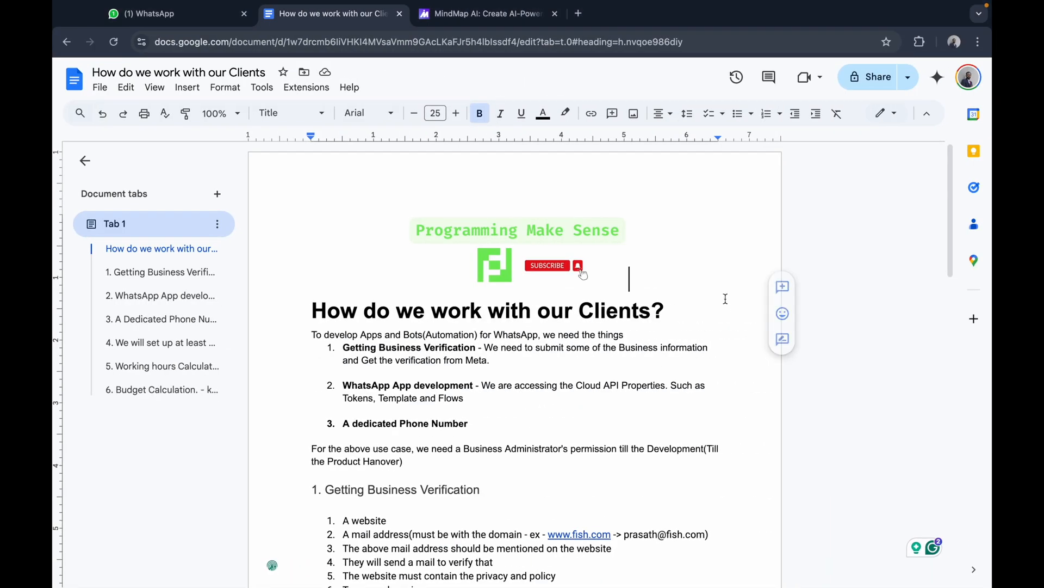
{"action": "scroll", "scroll_direction": "down", "scroll_amount": 3}
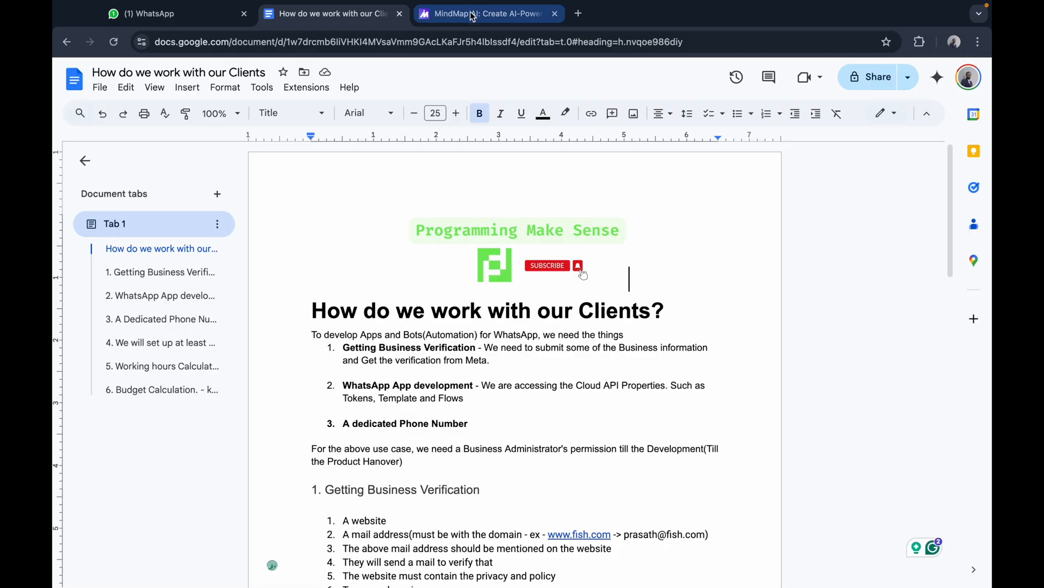
Step: Sign in to MindMap AI with a Google account, landing on a blank Untitled map with Copilot
{"action": "left_click", "coordinate": [474, 13]}
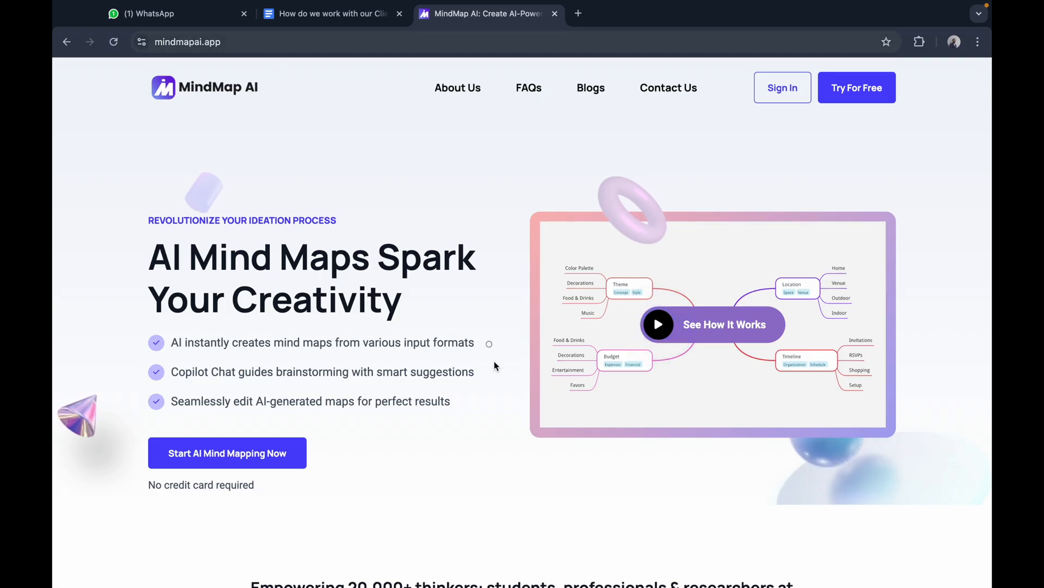
{"action": "scroll", "scroll_direction": "down", "scroll_amount": 3}
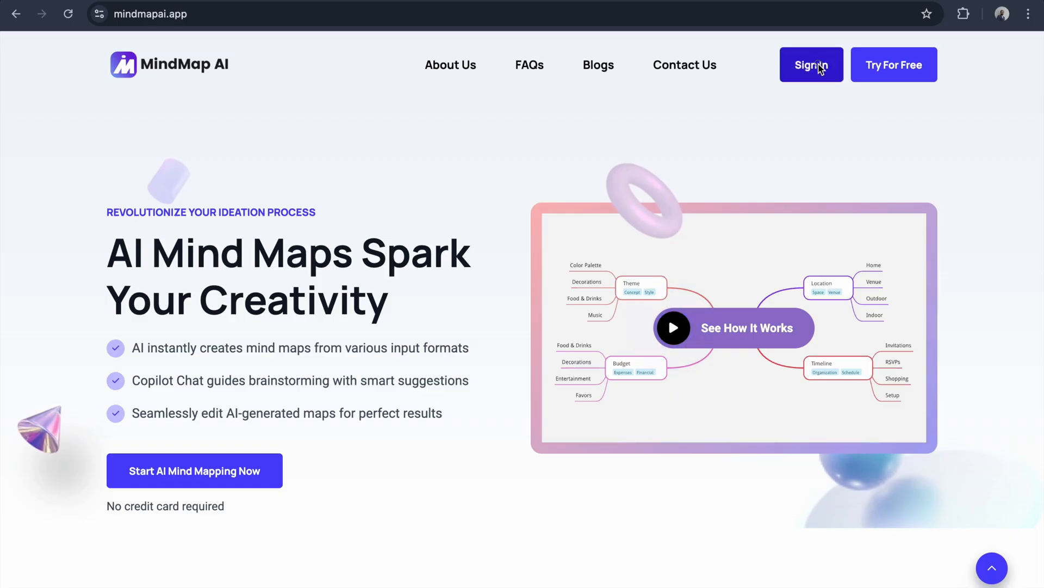
{"action": "left_click", "coordinate": [811, 65]}
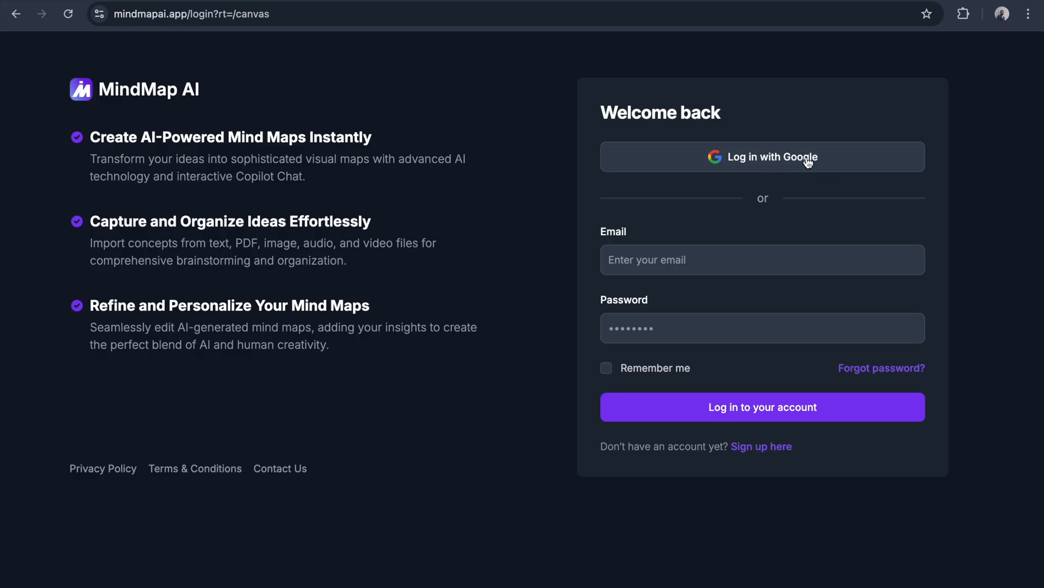
{"action": "left_click", "coordinate": [764, 407]}
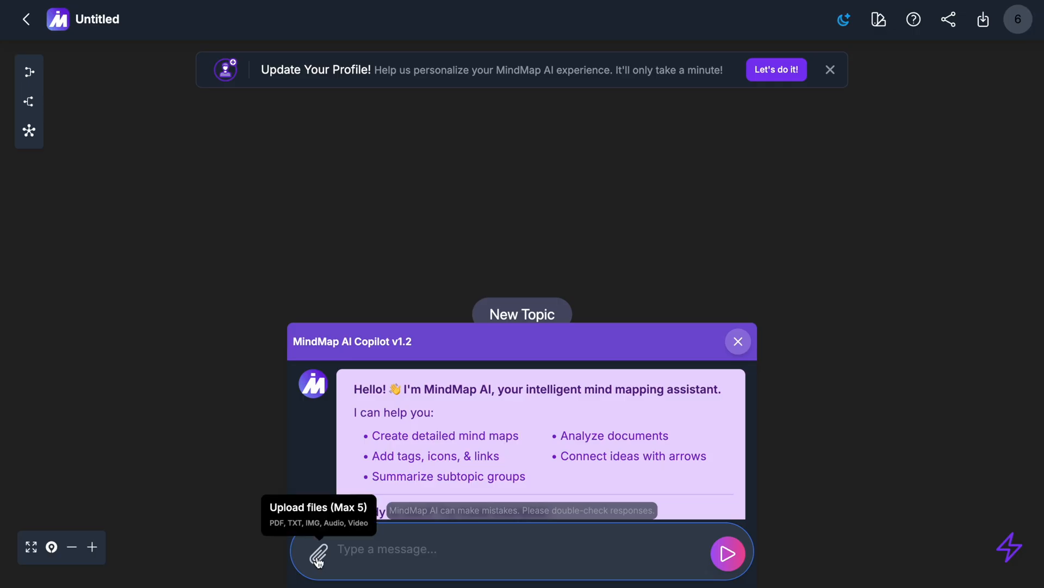
Step: Upload the Clients PDF to Copilot with a 'create' prompt to generate the WhatsApp workflow mind map
{"action": "left_click", "coordinate": [320, 551]}
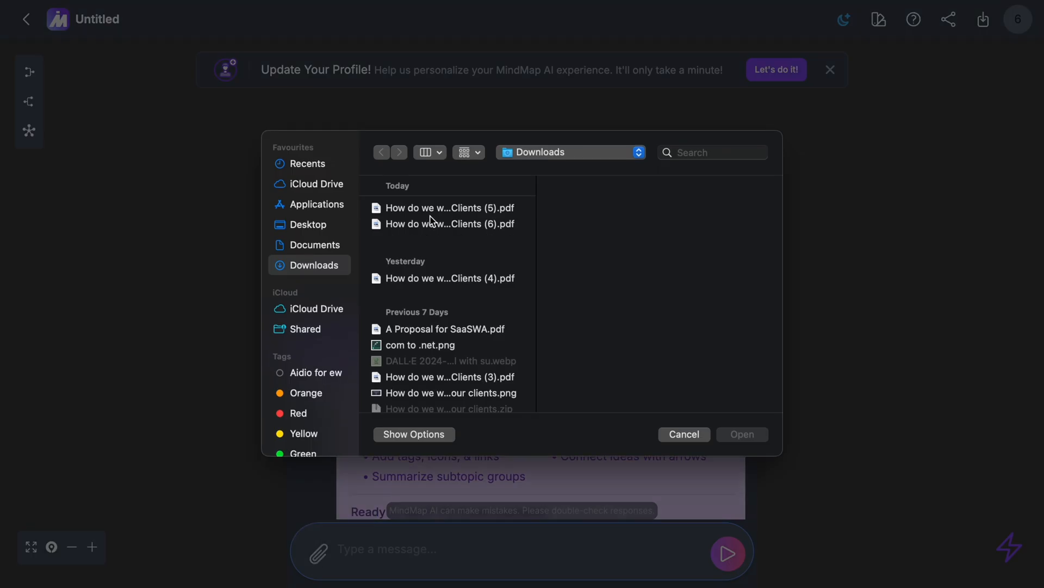
{"action": "left_click", "coordinate": [450, 207]}
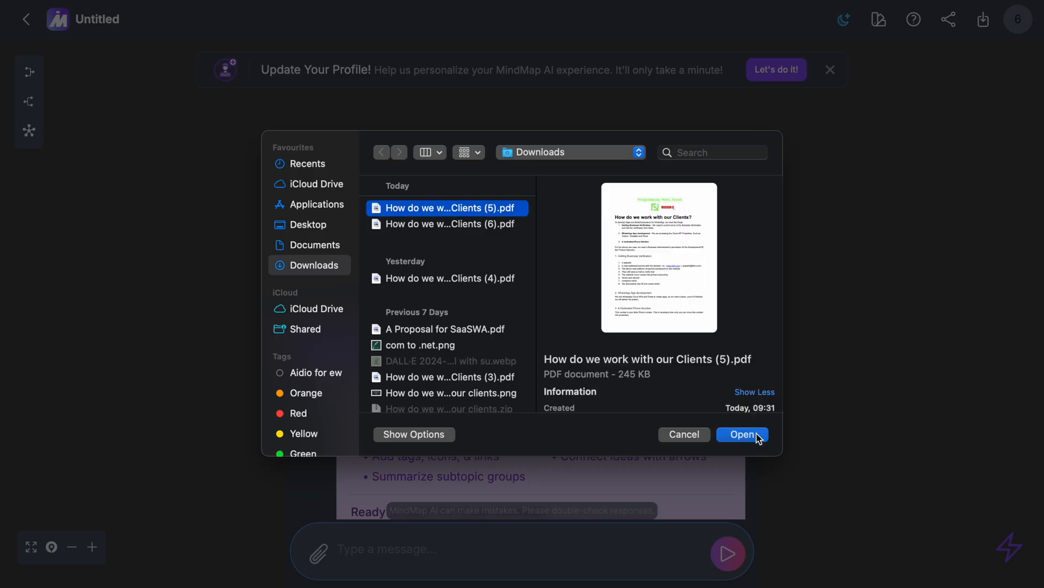
{"action": "left_click", "coordinate": [742, 434]}
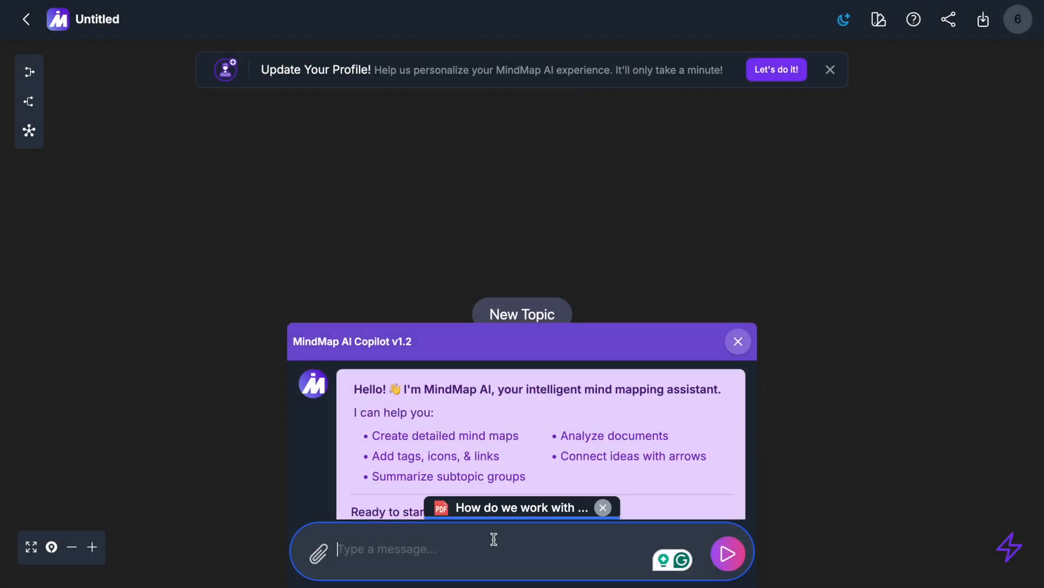
{"action": "type", "text": "create"}
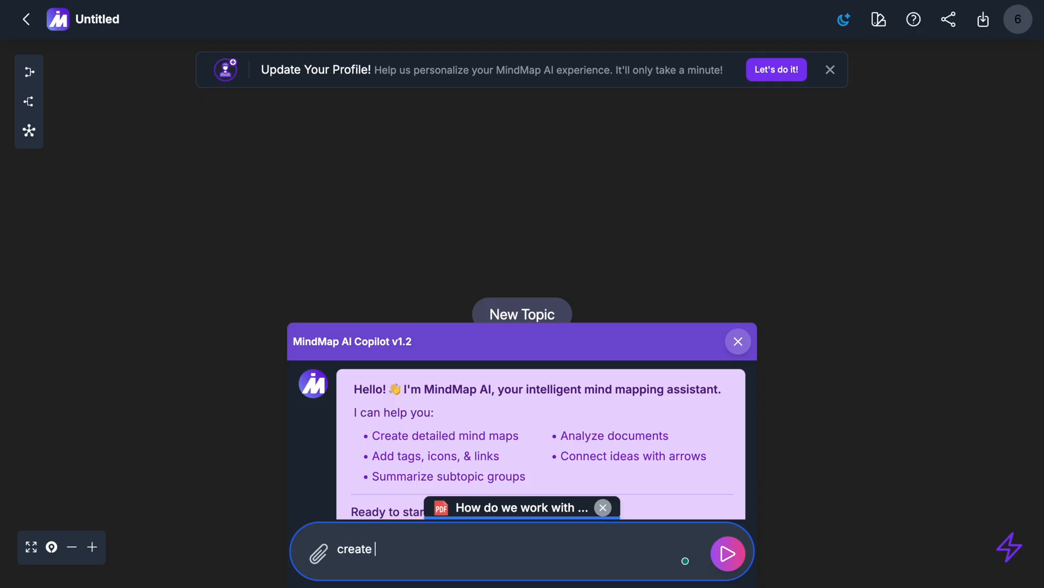
{"action": "left_click", "coordinate": [726, 554]}
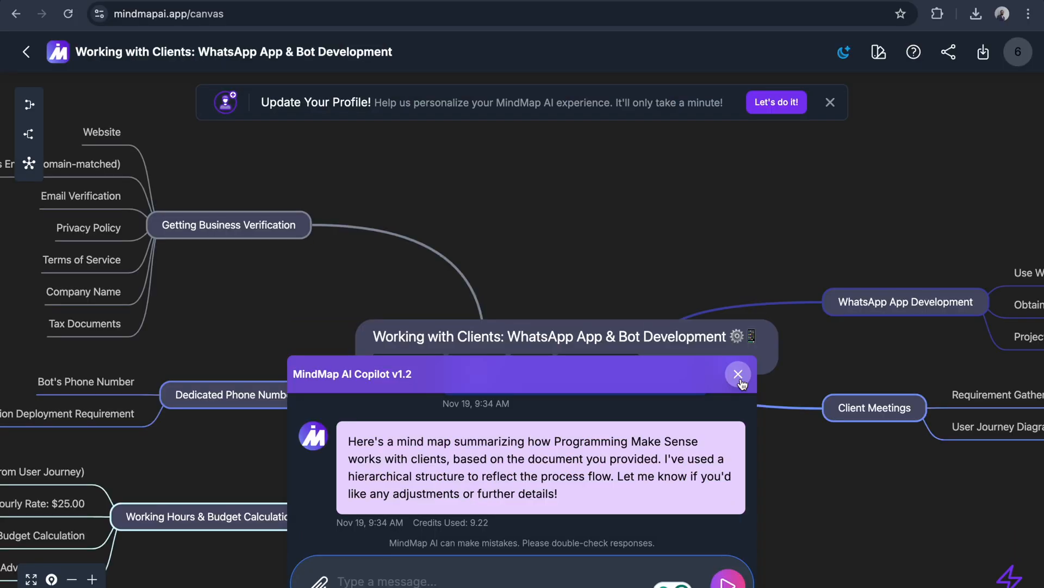
{"action": "left_click", "coordinate": [738, 375]}
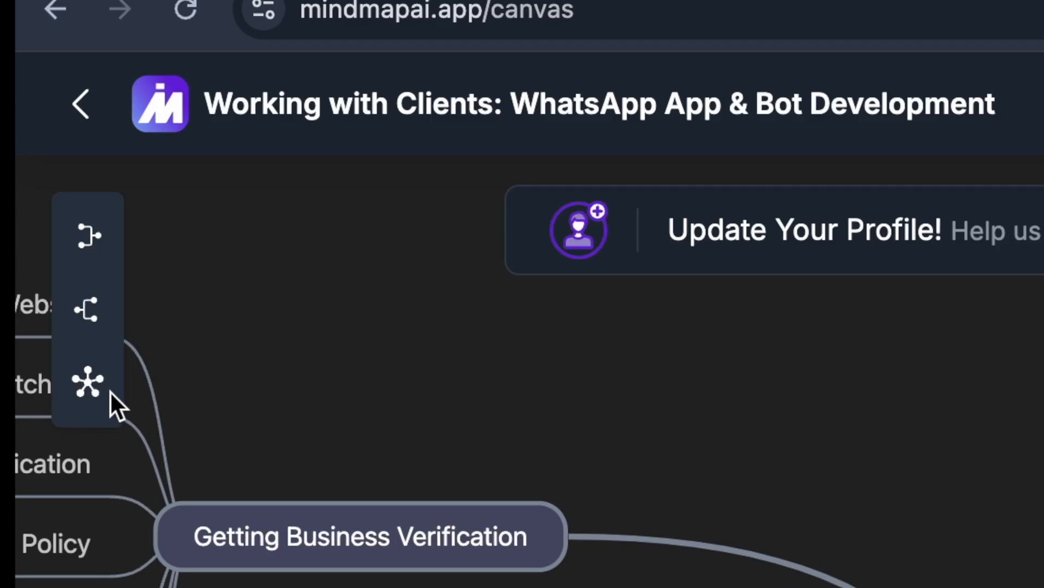
{"action": "mouse_move", "coordinate": [89, 325]}
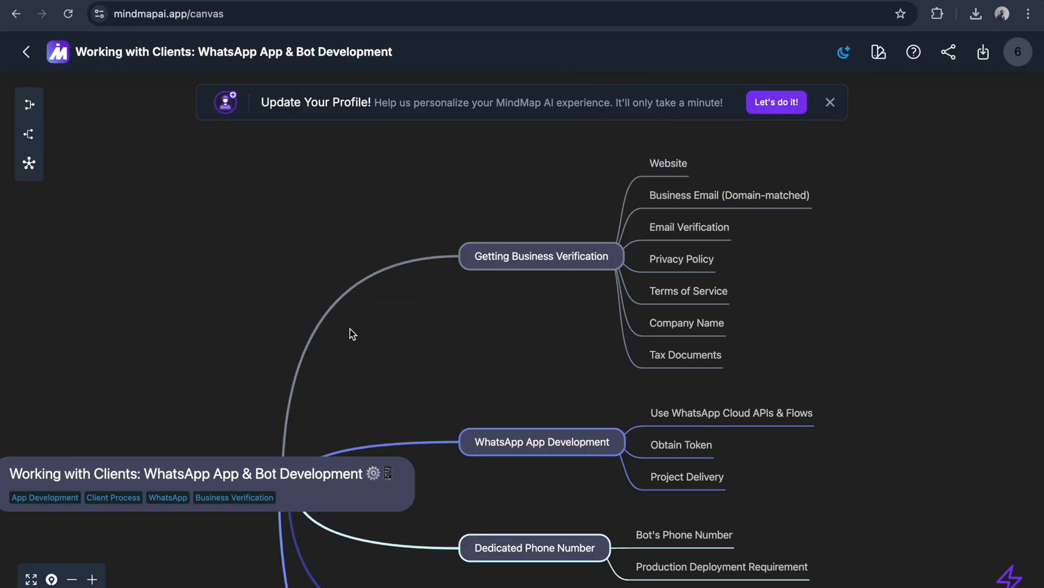
Step: Move Client Meetings and Working Hours & Budget Calculation above Getting Business Verification
{"action": "scroll", "scroll_direction": "down", "scroll_amount": 3}
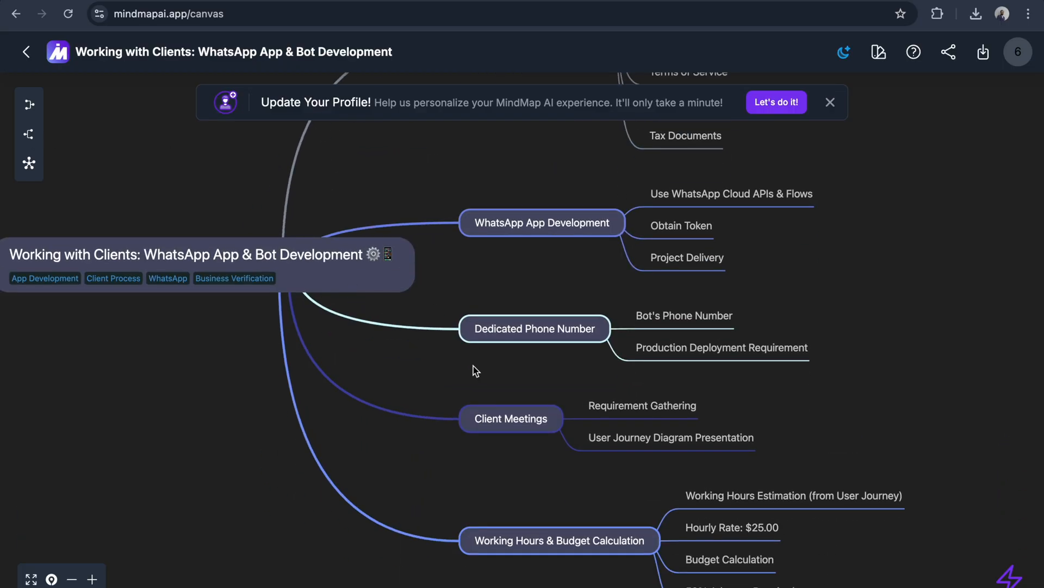
{"action": "scroll", "scroll_direction": "down", "scroll_amount": 3}
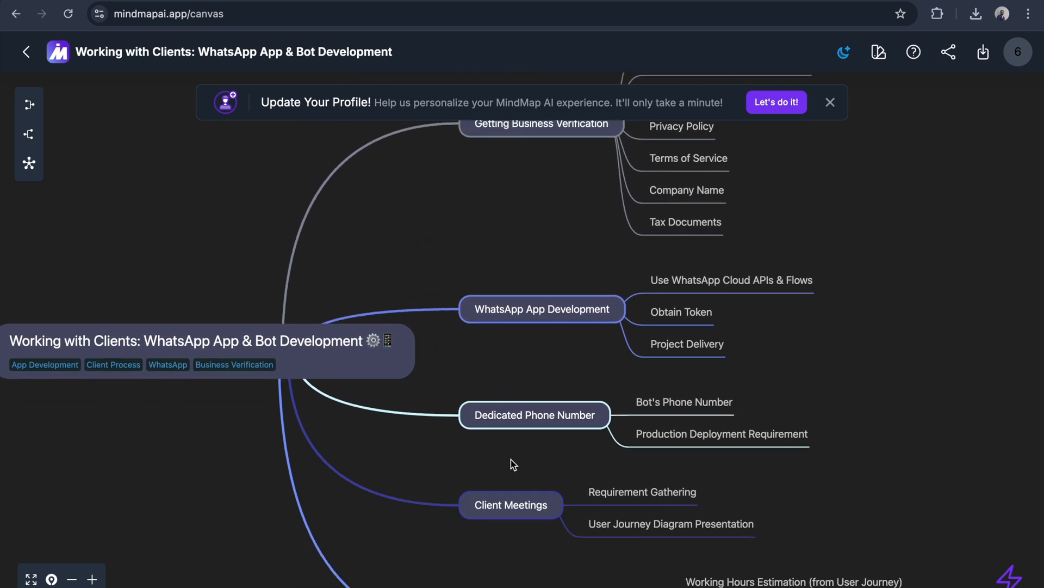
{"action": "left_click", "coordinate": [512, 505]}
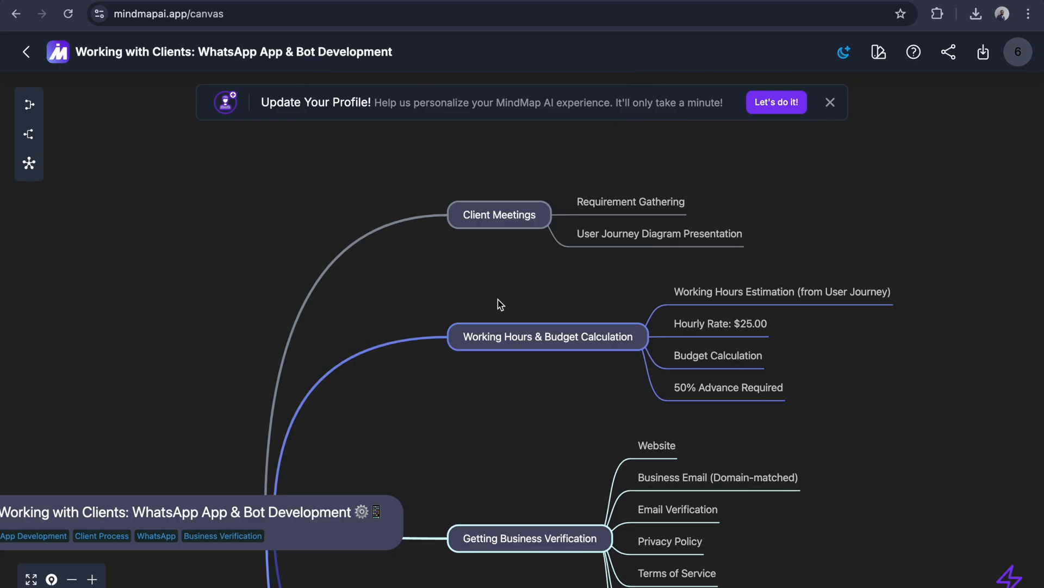
{"action": "mouse_move", "coordinate": [487, 309]}
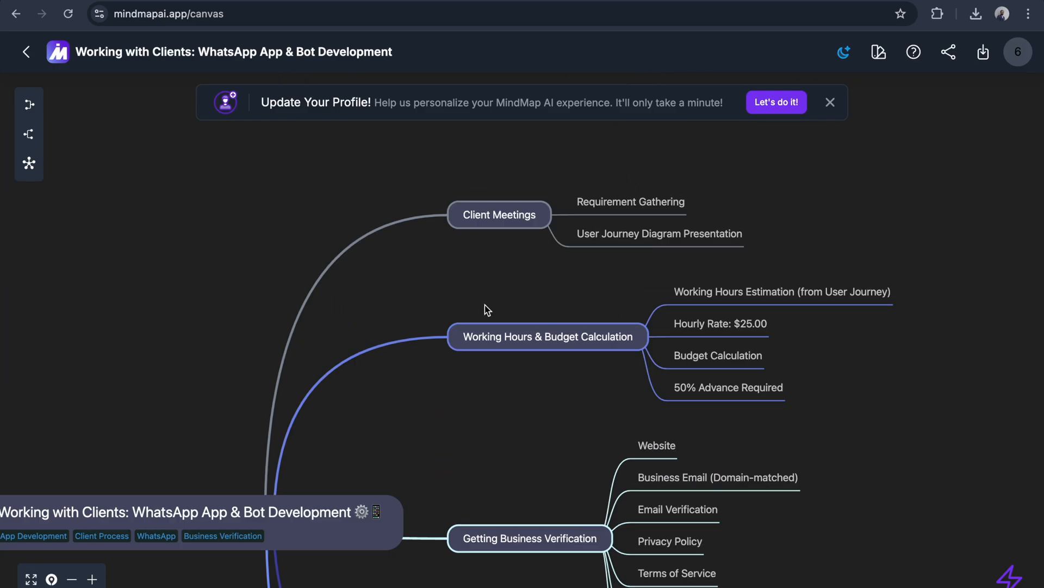
{"action": "left_click", "coordinate": [831, 102]}
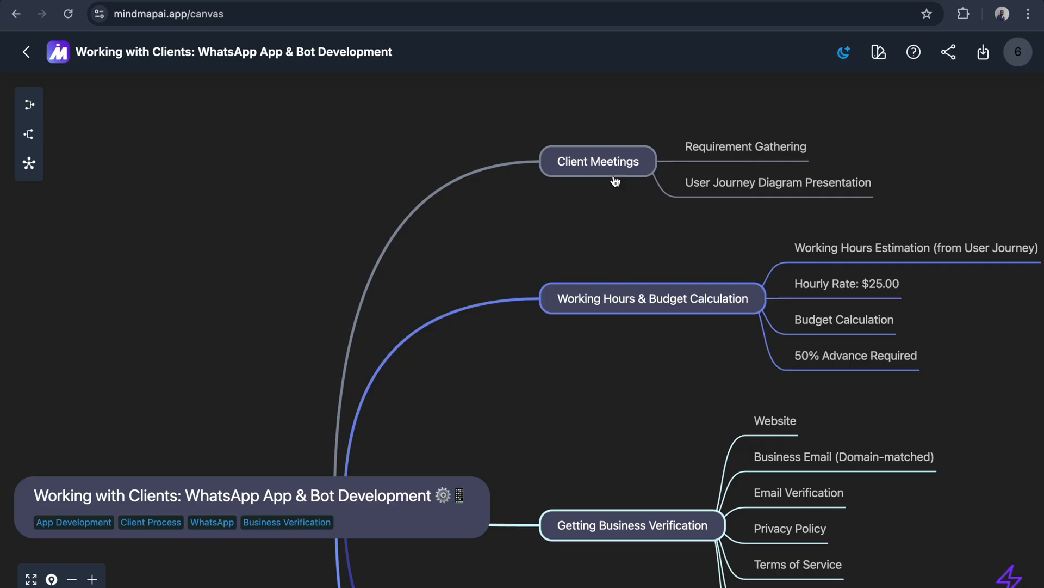
{"action": "mouse_move", "coordinate": [726, 151]}
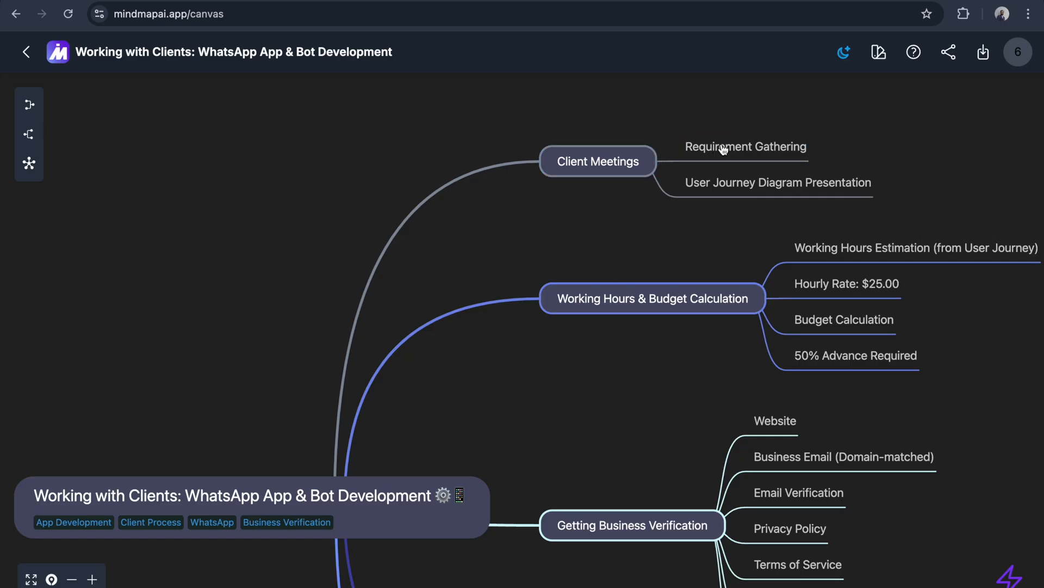
{"action": "mouse_move", "coordinate": [703, 191]}
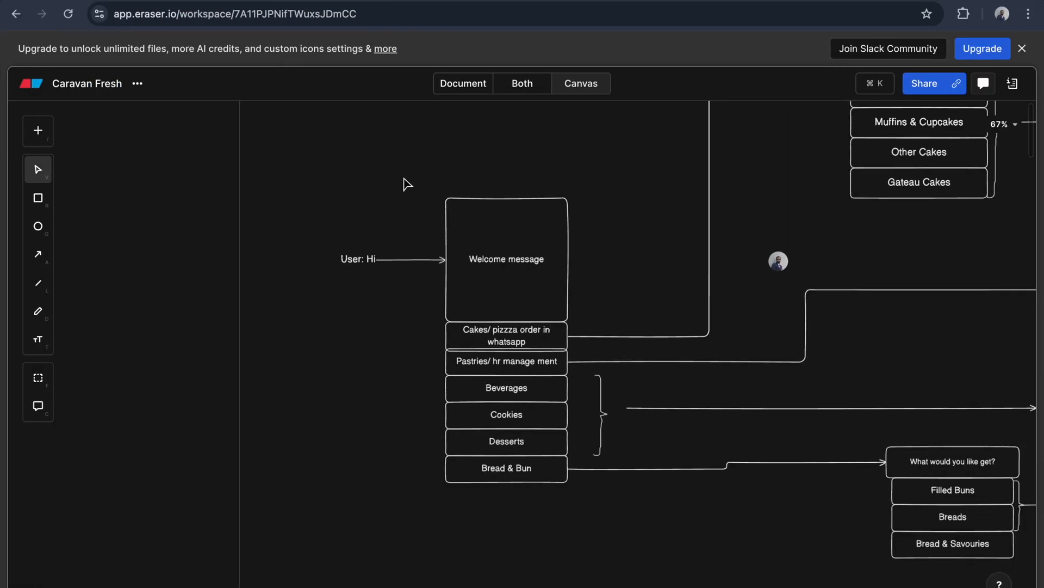
{"action": "mouse_move", "coordinate": [458, 293]}
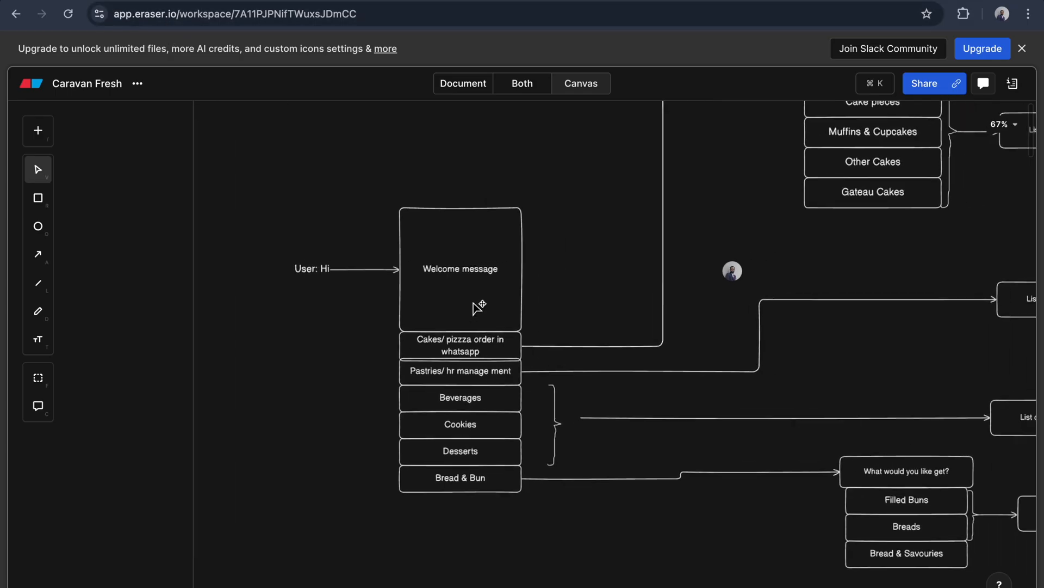
{"action": "mouse_move", "coordinate": [470, 315]}
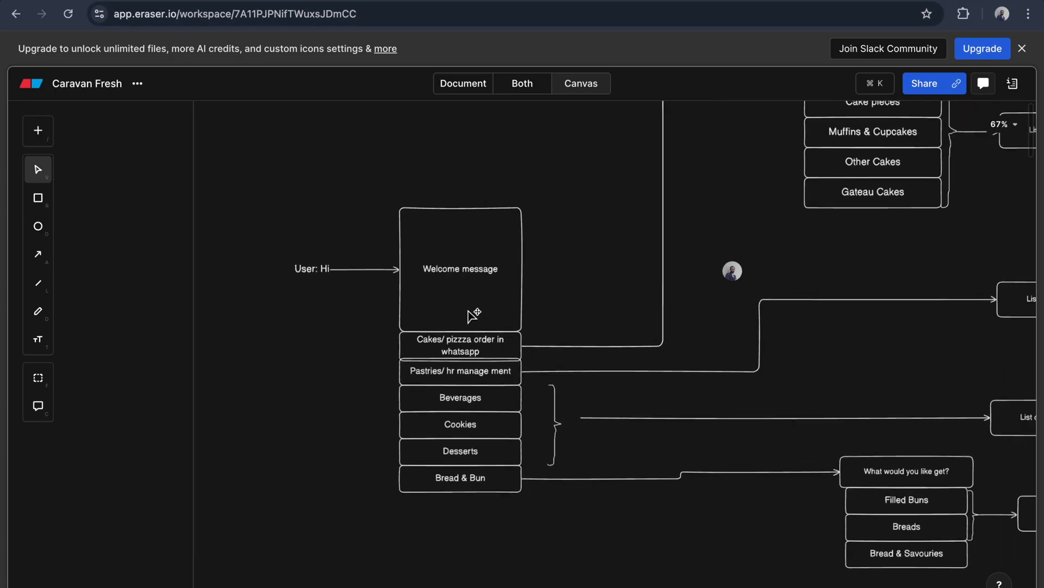
{"action": "mouse_move", "coordinate": [453, 285]}
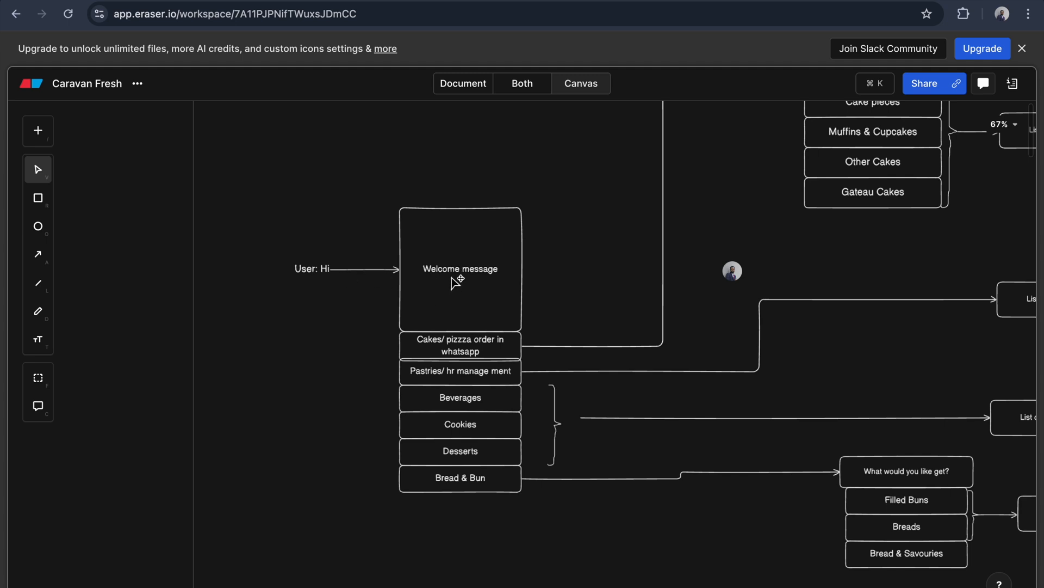
{"action": "mouse_move", "coordinate": [479, 373]}
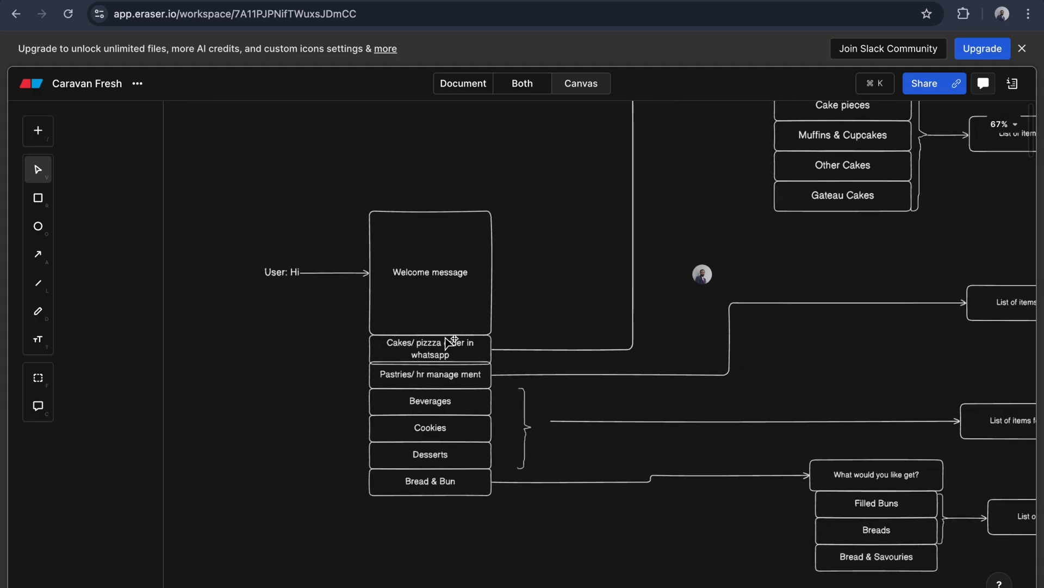
{"action": "mouse_move", "coordinate": [477, 353]}
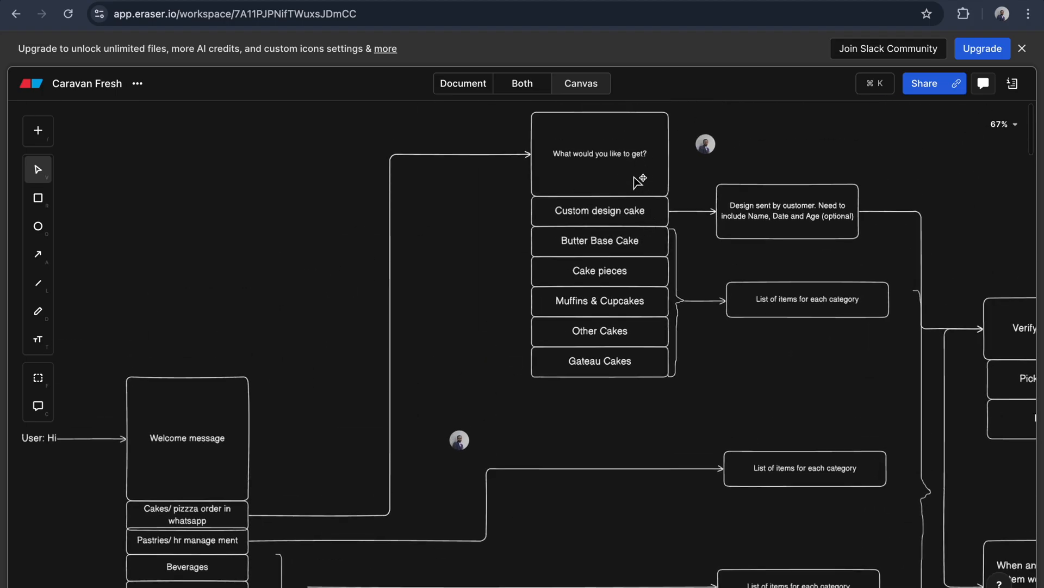
{"action": "mouse_move", "coordinate": [640, 217]}
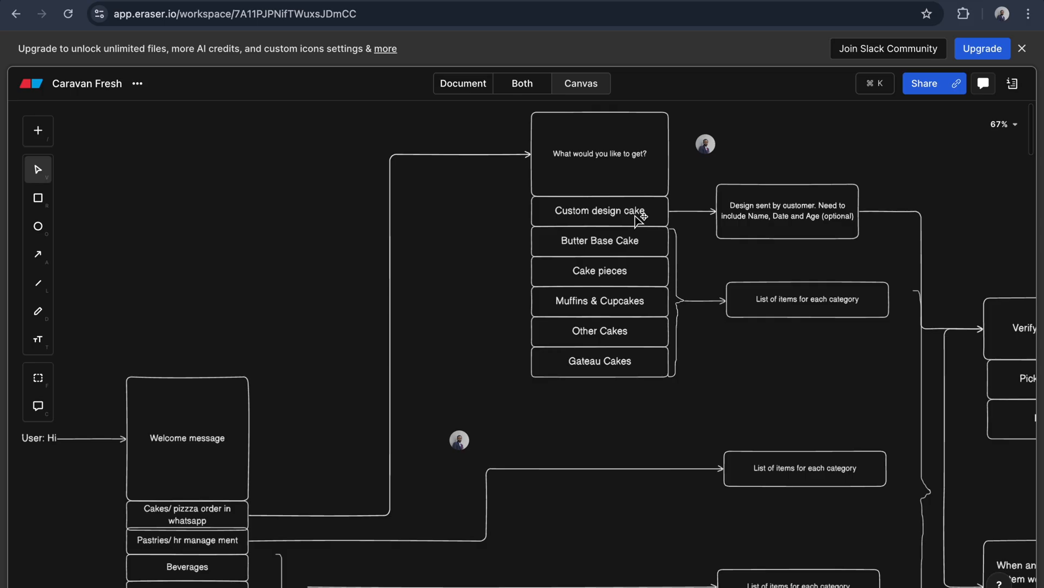
{"action": "mouse_move", "coordinate": [649, 246]}
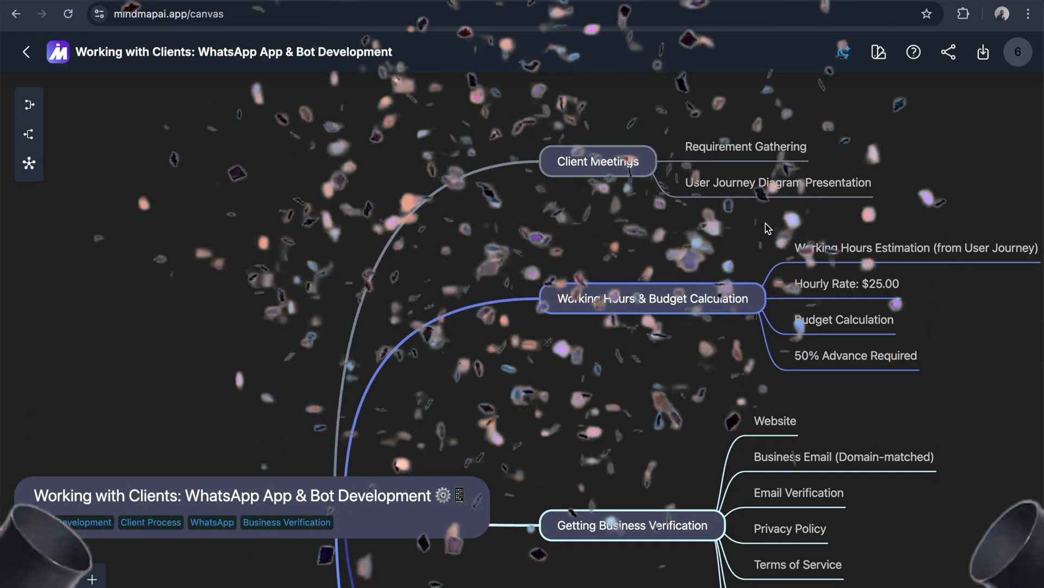
Step: Add a child note 'getting the appruval' under Client Meetings, below User Journey Diagram Presentation
{"action": "right_click", "coordinate": [597, 161]}
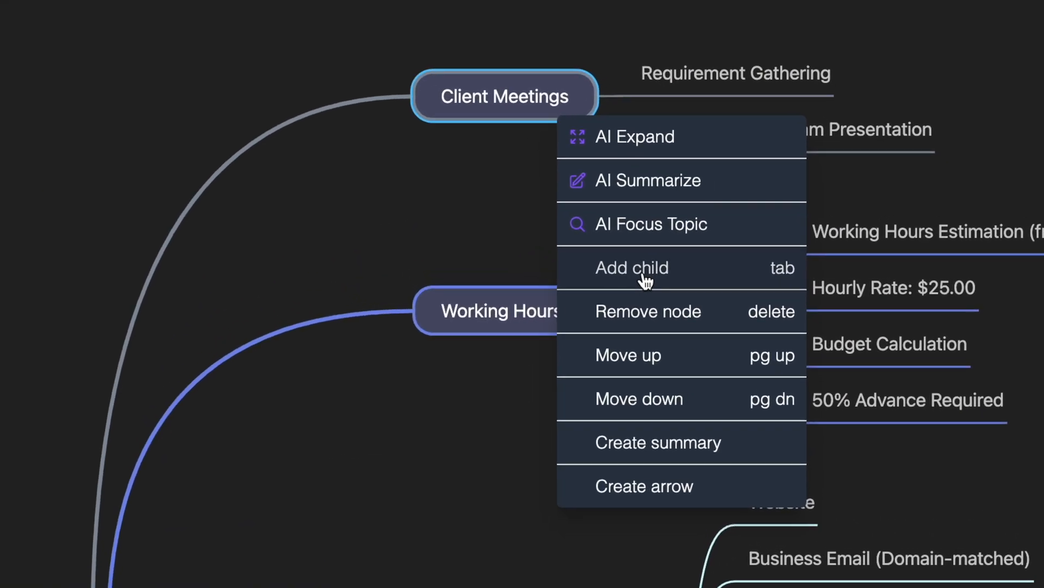
{"action": "left_click", "coordinate": [632, 268]}
{"action": "type", "text": "getting the appruval"}
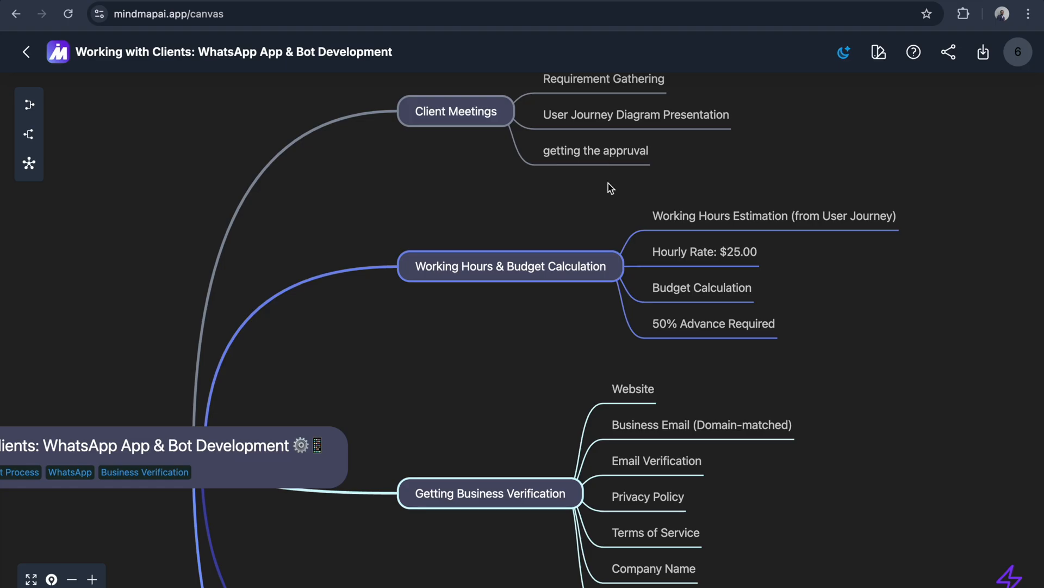
{"action": "mouse_move", "coordinate": [757, 202]}
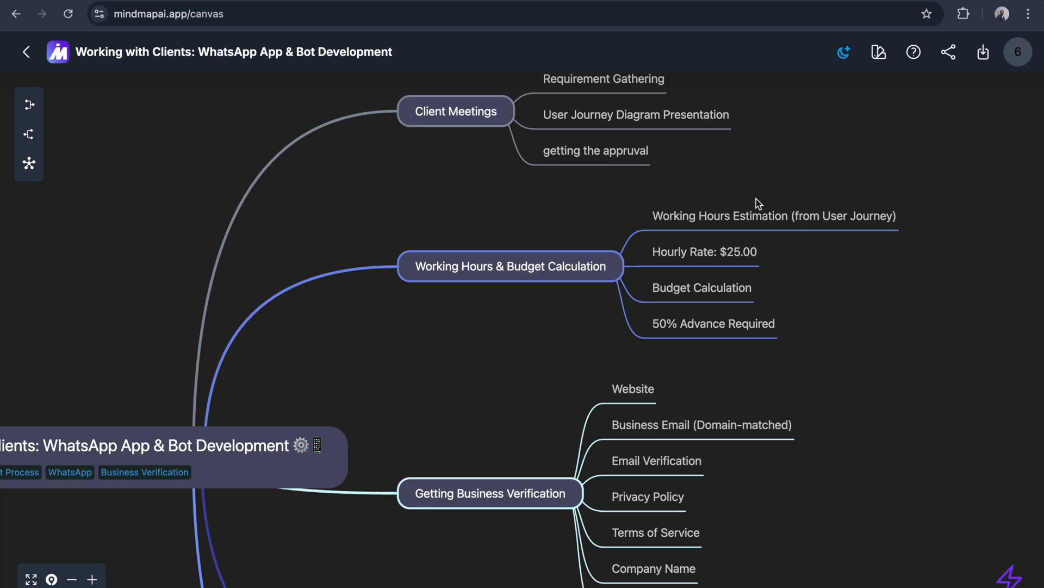
{"action": "mouse_move", "coordinate": [911, 220]}
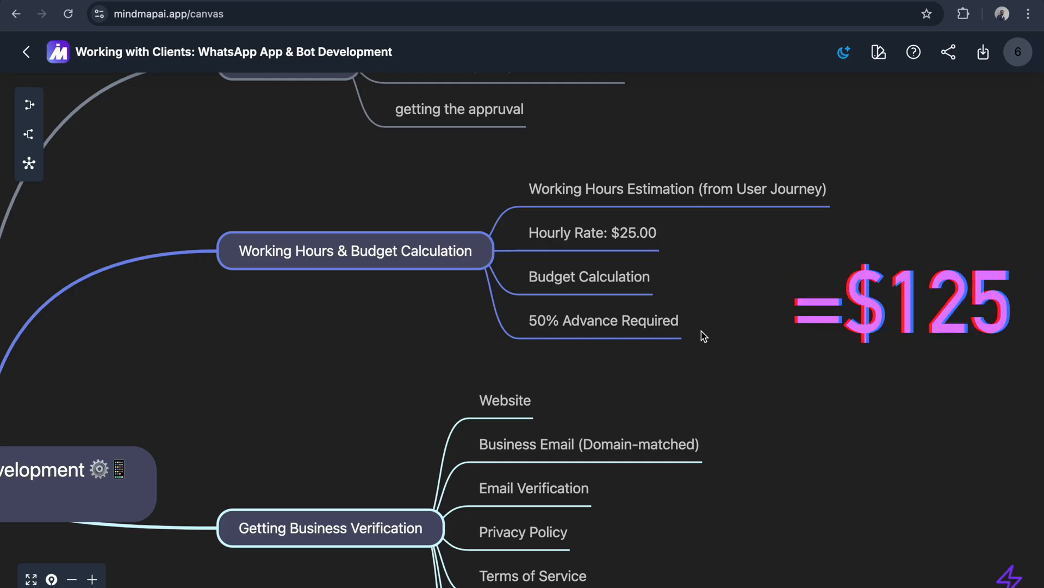
{"action": "scroll", "scroll_direction": "down", "scroll_amount": 3}
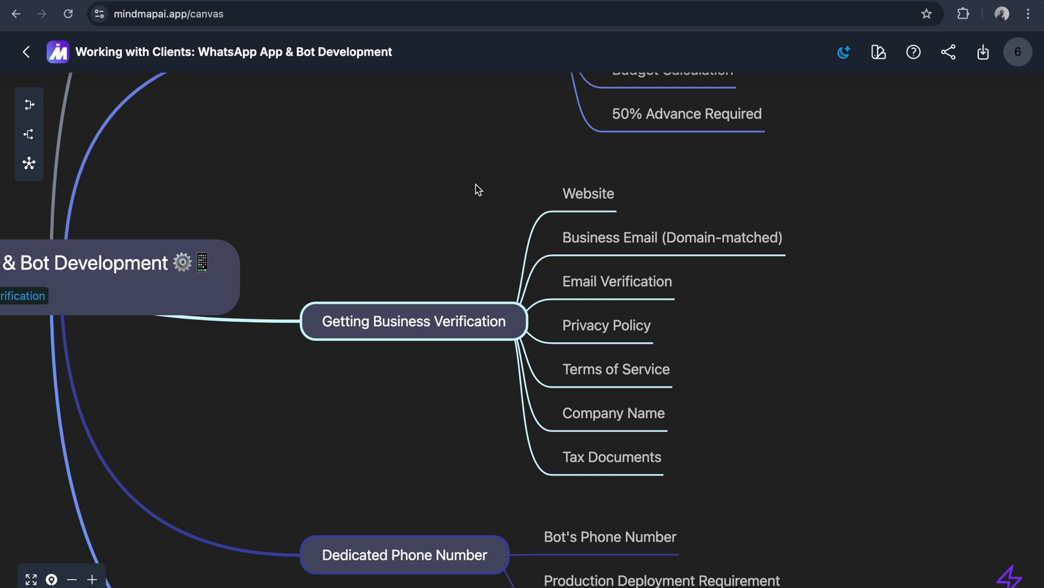
{"action": "mouse_move", "coordinate": [516, 279]}
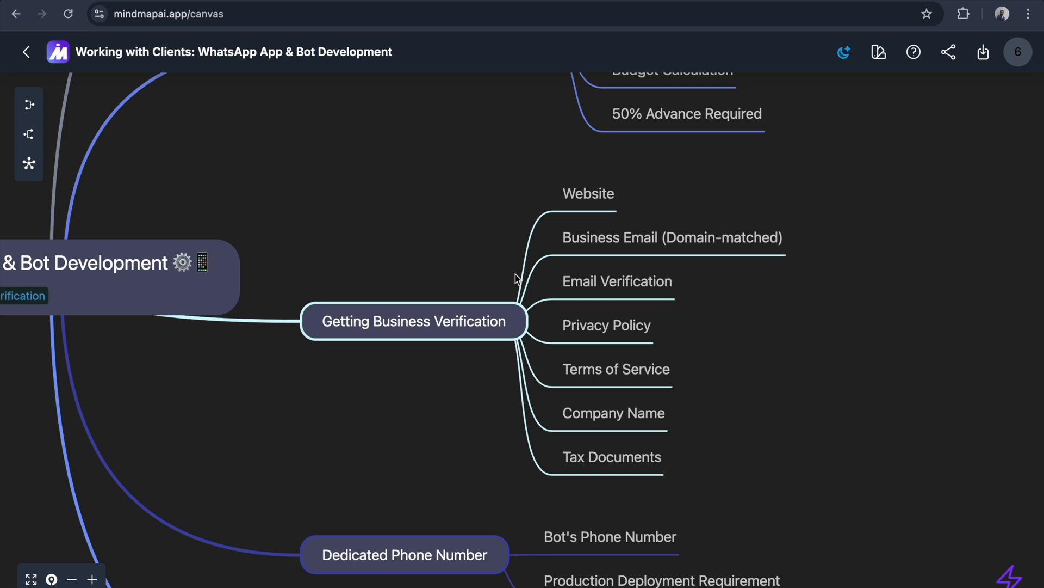
Step: AI Summarize Getting Business Verification: Meta verification needs website, email, policies, and tax info
{"action": "right_click", "coordinate": [414, 321]}
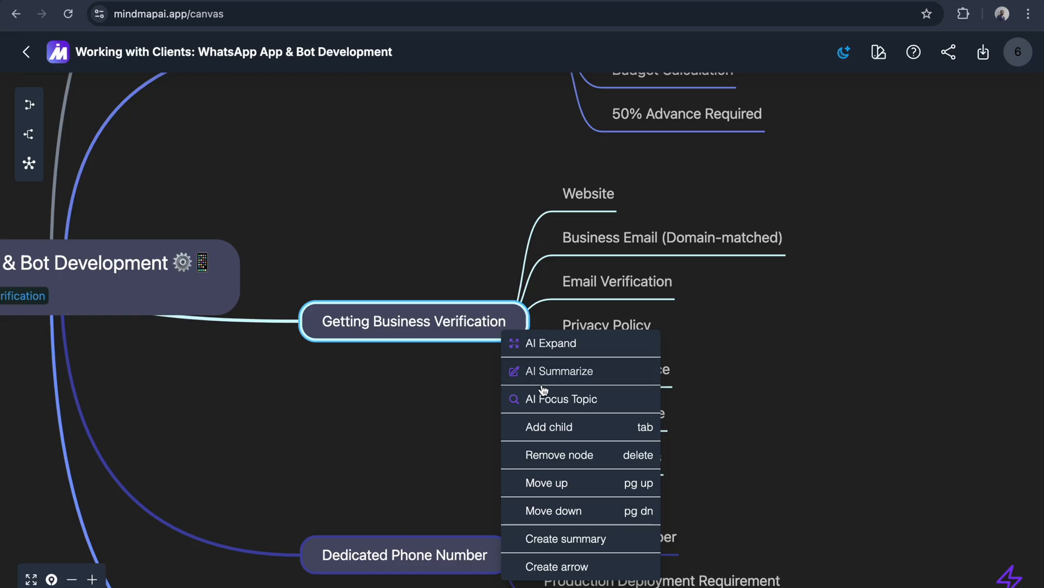
{"action": "left_click", "coordinate": [551, 343]}
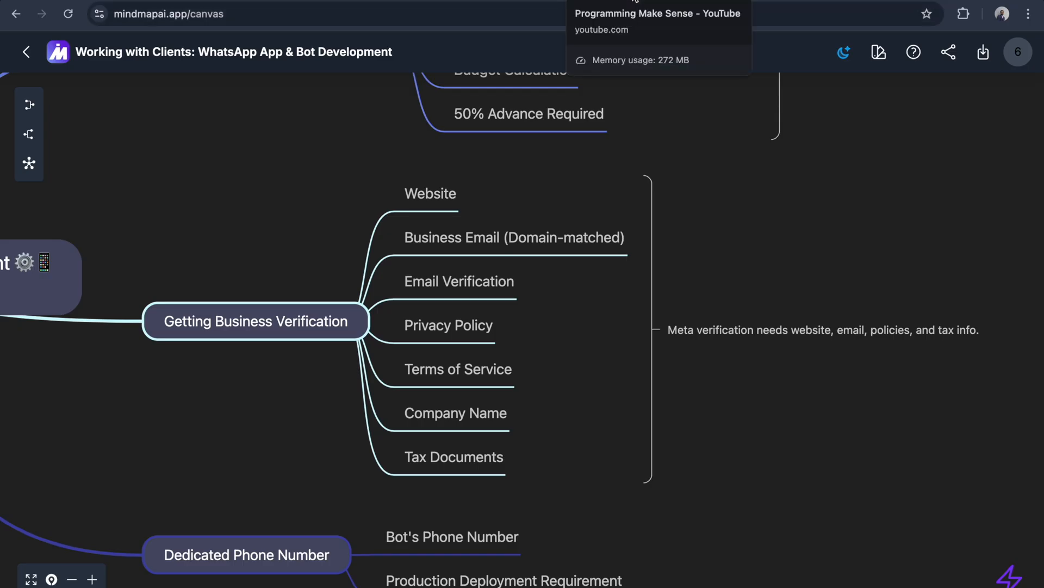
{"action": "left_click", "coordinate": [658, 13]}
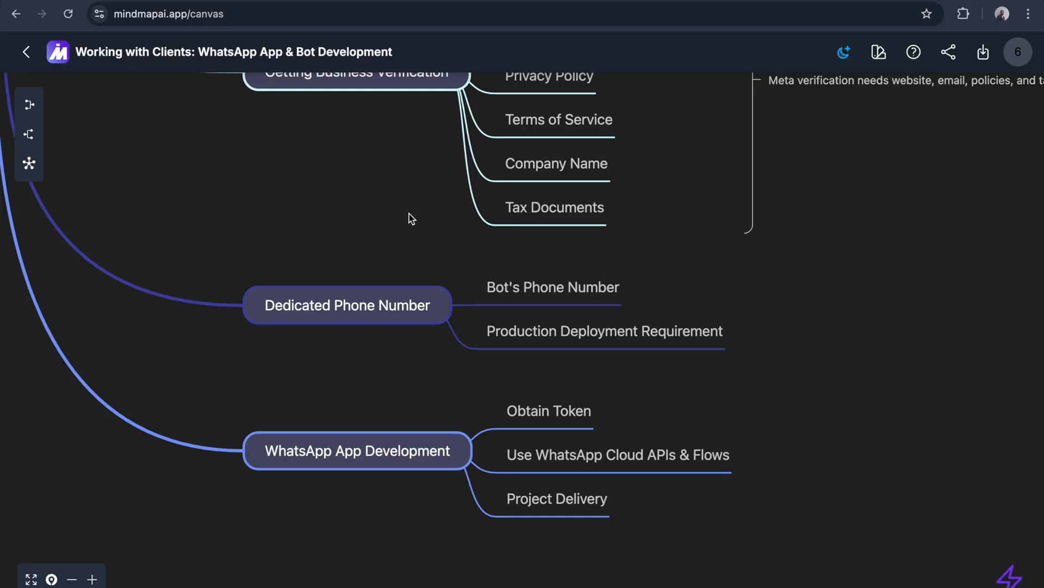
{"action": "mouse_move", "coordinate": [408, 241]}
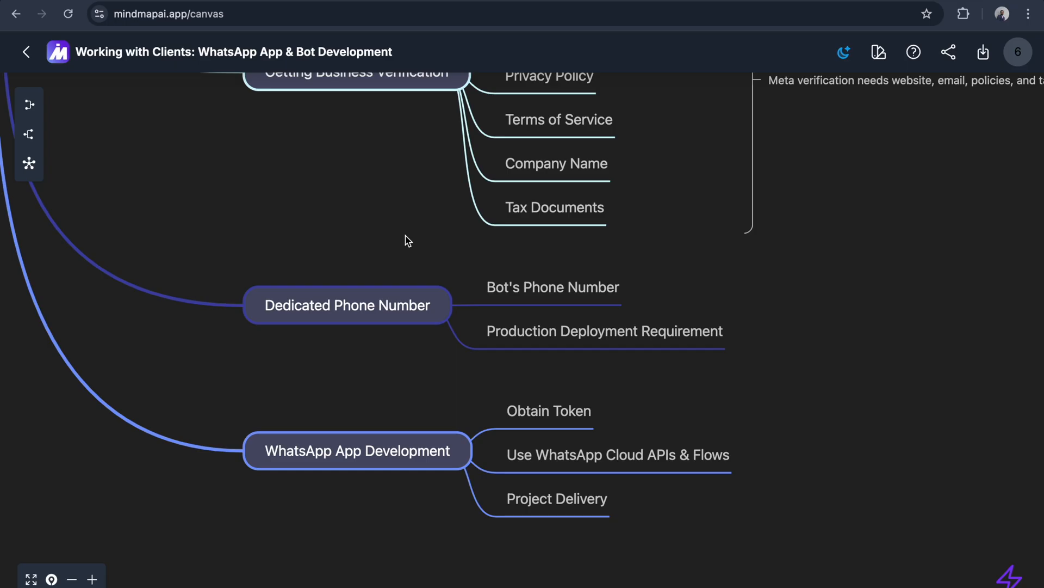
{"action": "mouse_move", "coordinate": [606, 301]}
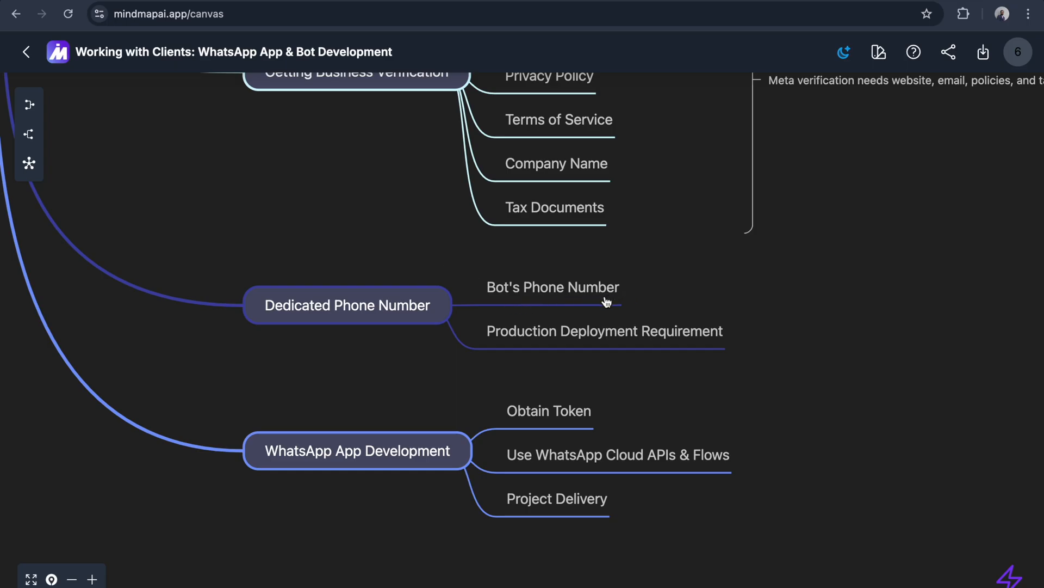
{"action": "mouse_move", "coordinate": [784, 387]}
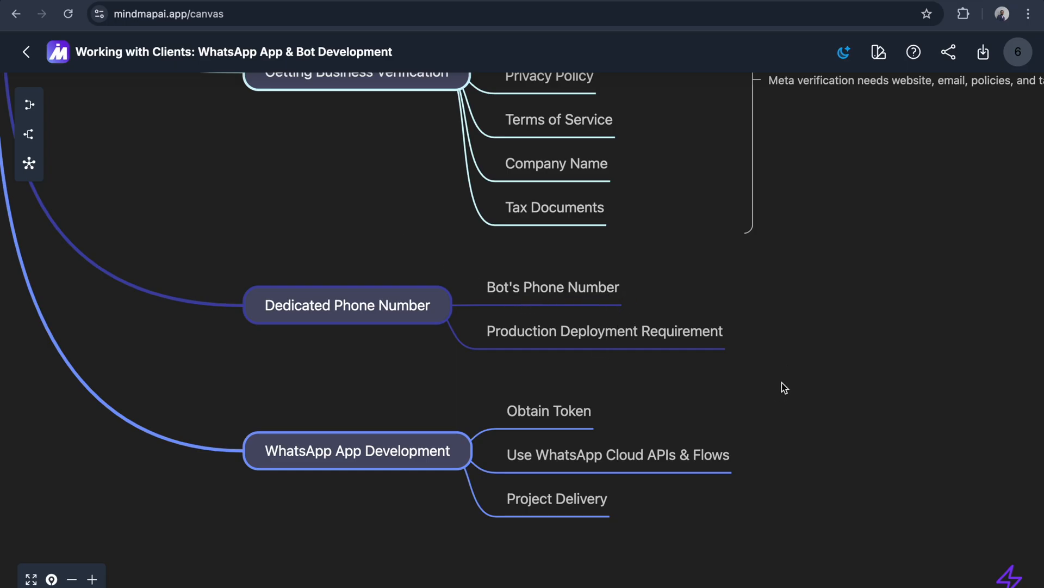
{"action": "scroll", "scroll_direction": "down", "scroll_amount": 3}
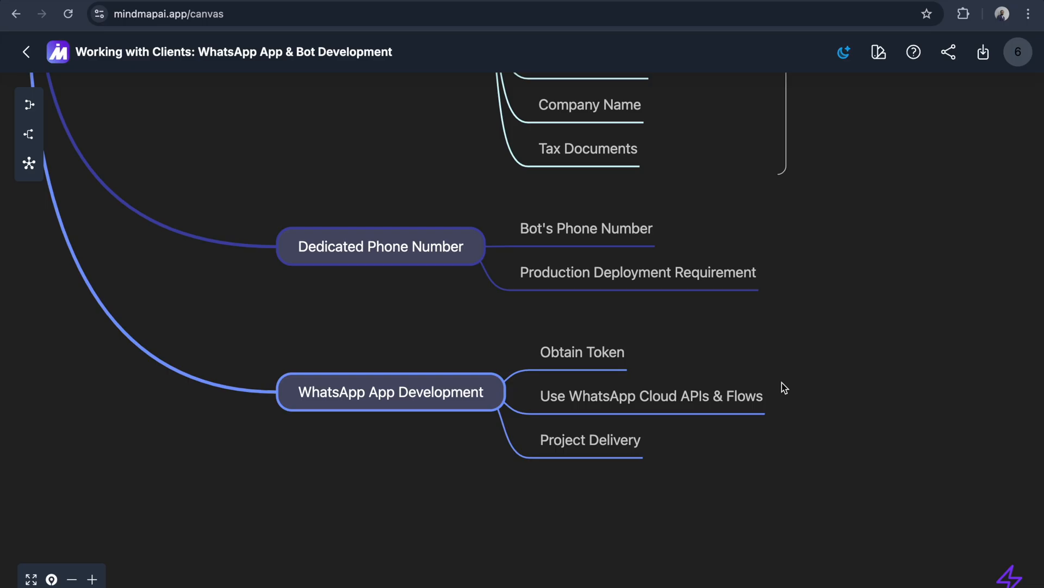
{"action": "mouse_move", "coordinate": [690, 310]}
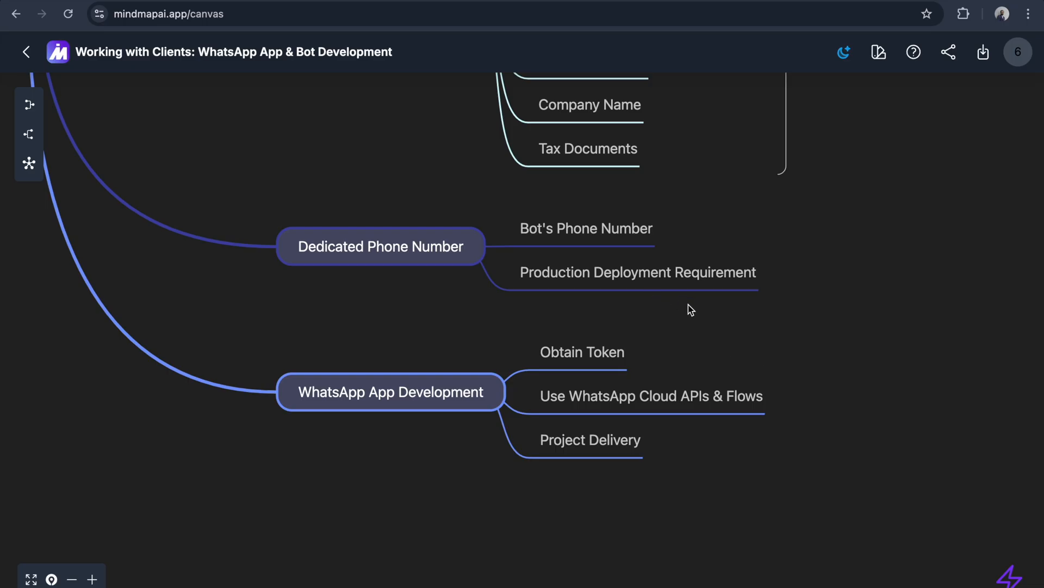
{"action": "mouse_move", "coordinate": [667, 349]}
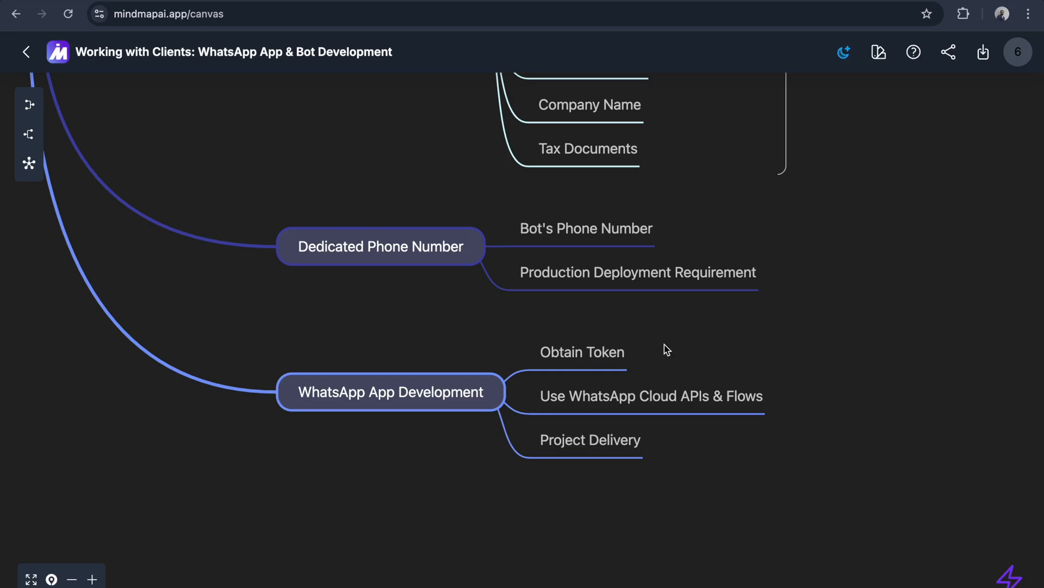
Step: Add child notes 'business management' and 'business messaging' under Obtain Token
{"action": "right_click", "coordinate": [582, 351]}
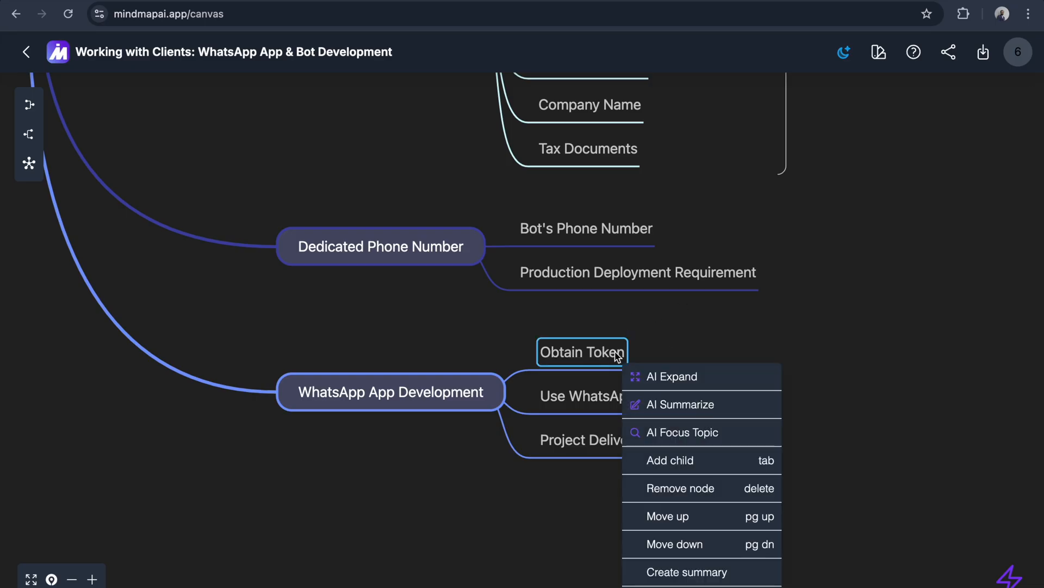
{"action": "left_click", "coordinate": [670, 461]}
{"action": "type", "text": "business messaging"}
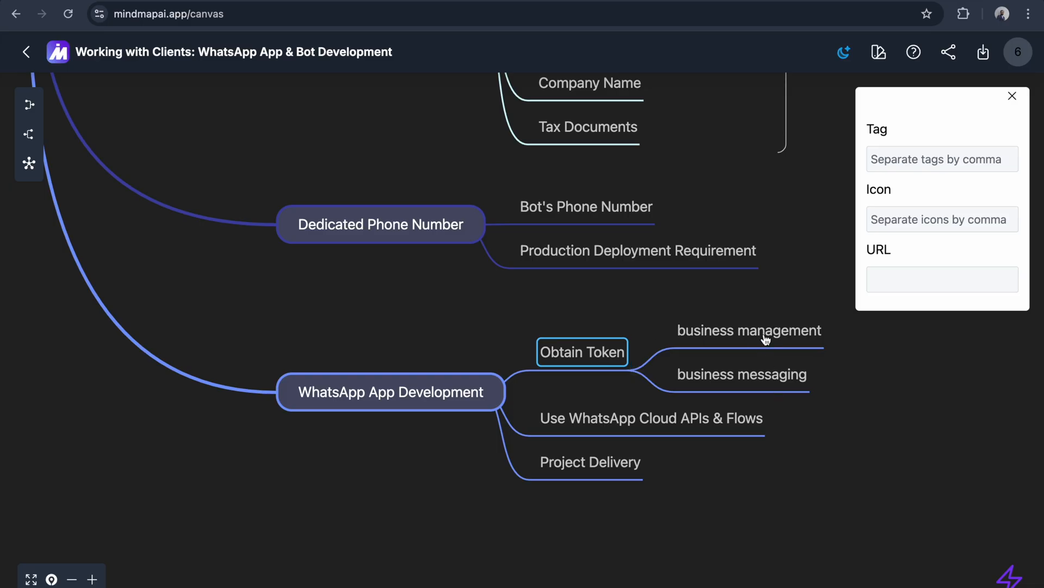
{"action": "left_click", "coordinate": [764, 382]}
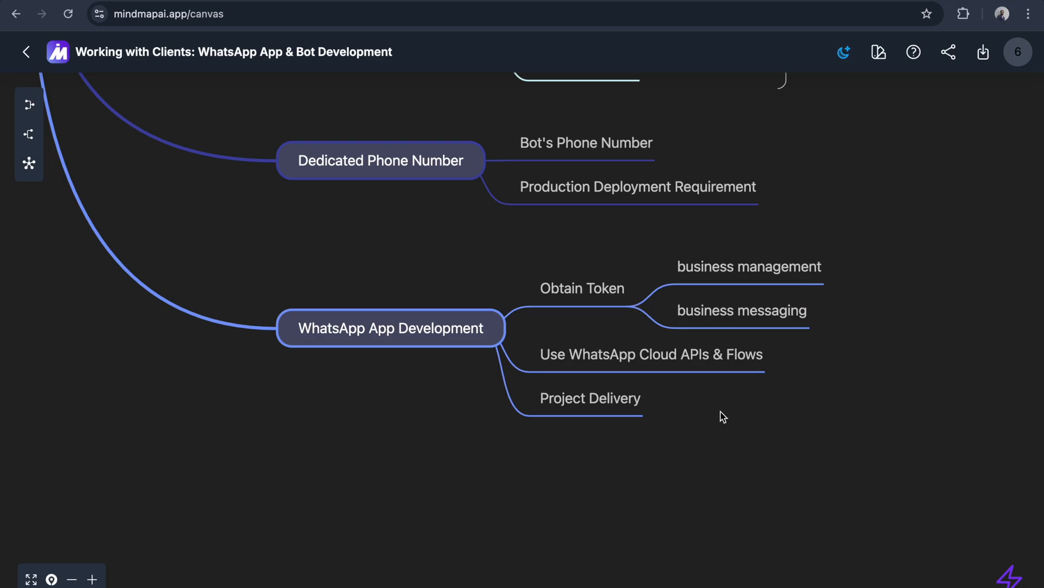
{"action": "mouse_move", "coordinate": [573, 412]}
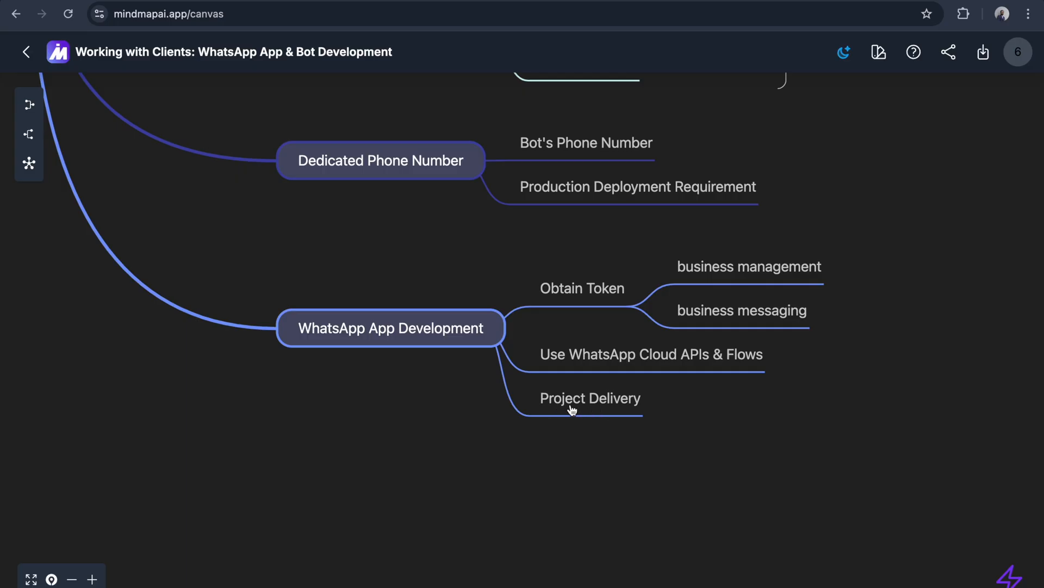